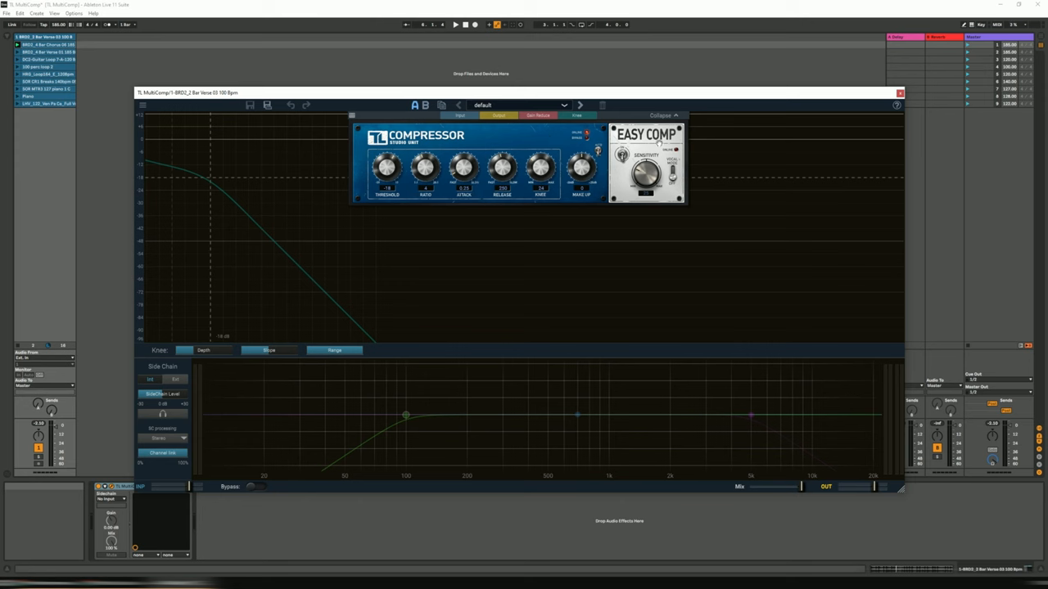
pyautogui.moveTo(514, 157)
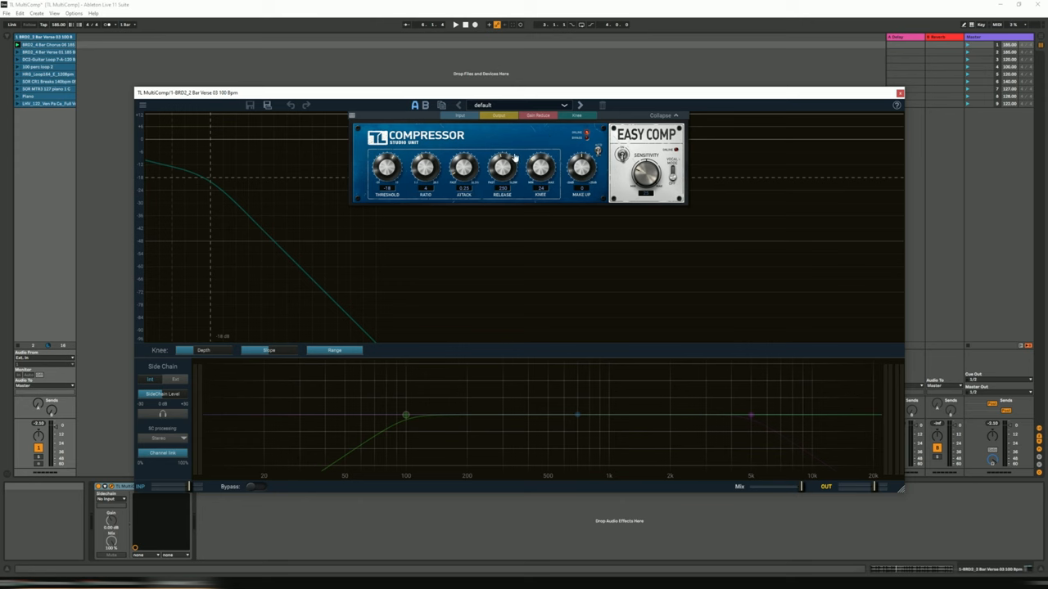
pyautogui.moveTo(555, 146)
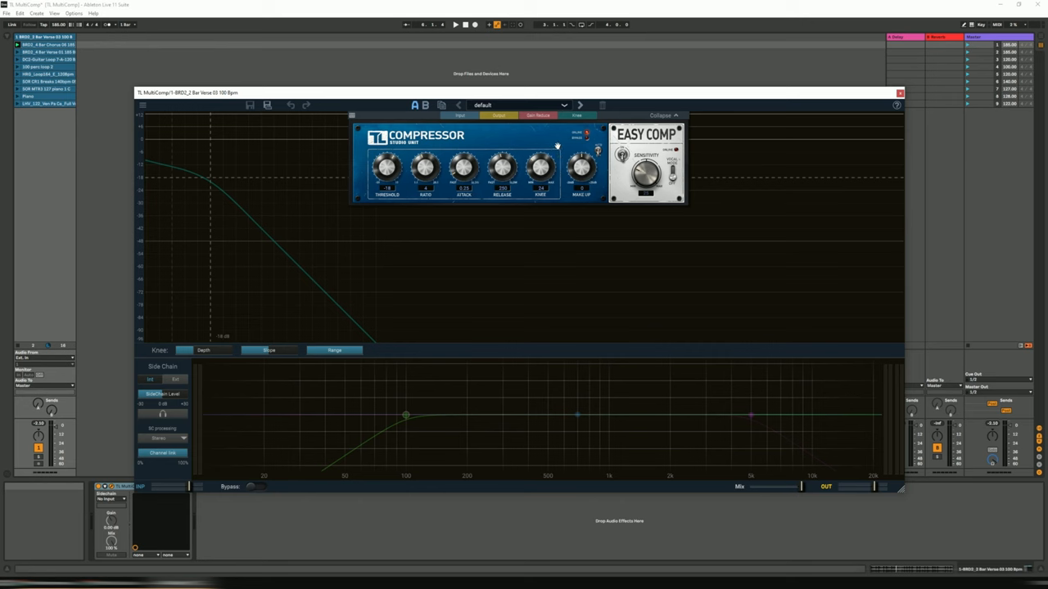
pyautogui.moveTo(537, 188)
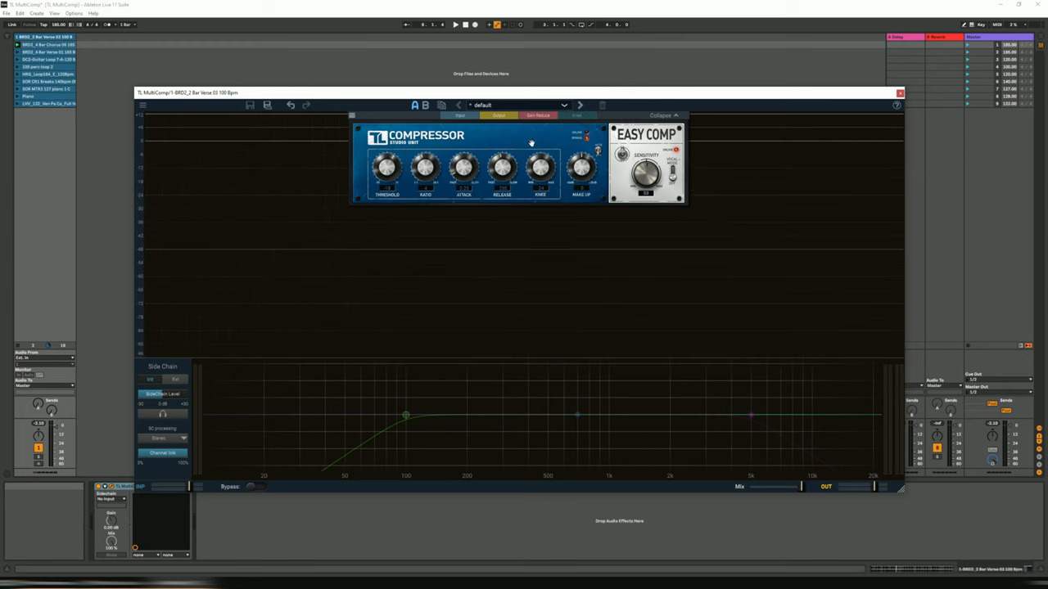
pyautogui.moveTo(621, 162)
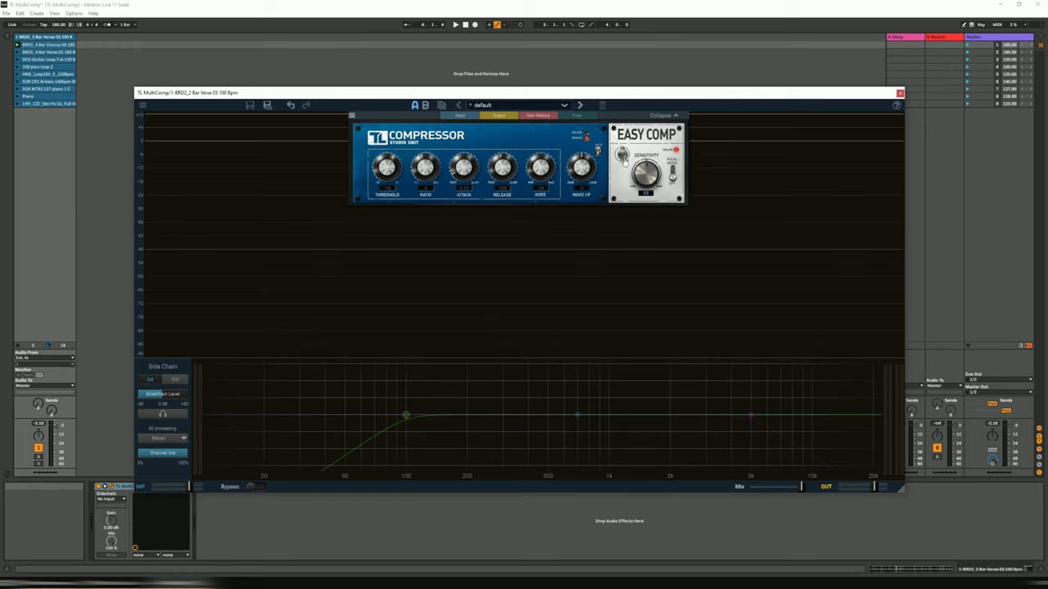
# Restore the compression curve on the graph, then collapse and re-expand the compressor control panel
pyautogui.click(576, 114)
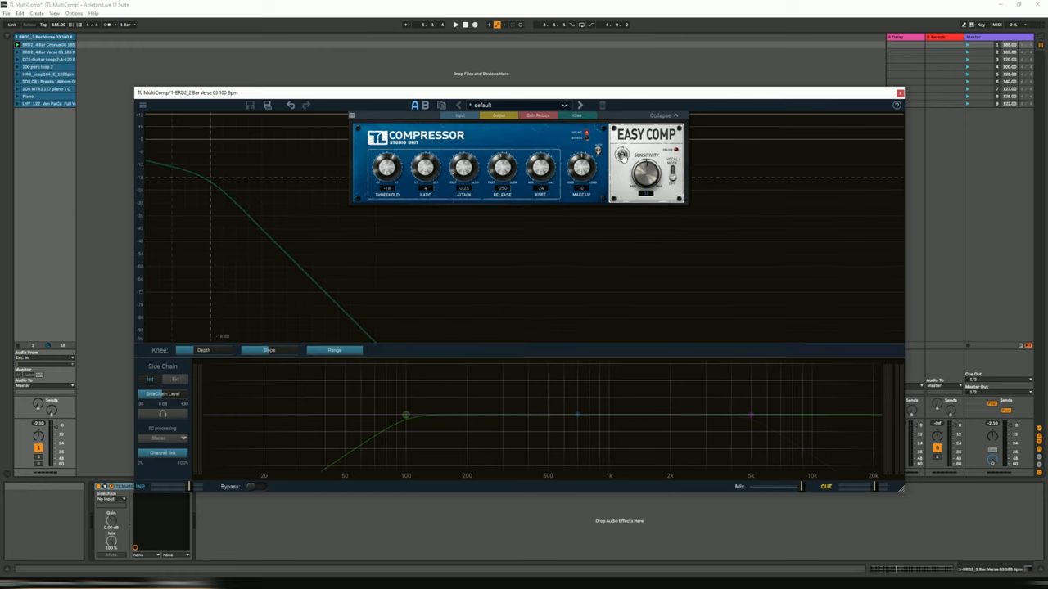
pyautogui.moveTo(660, 223)
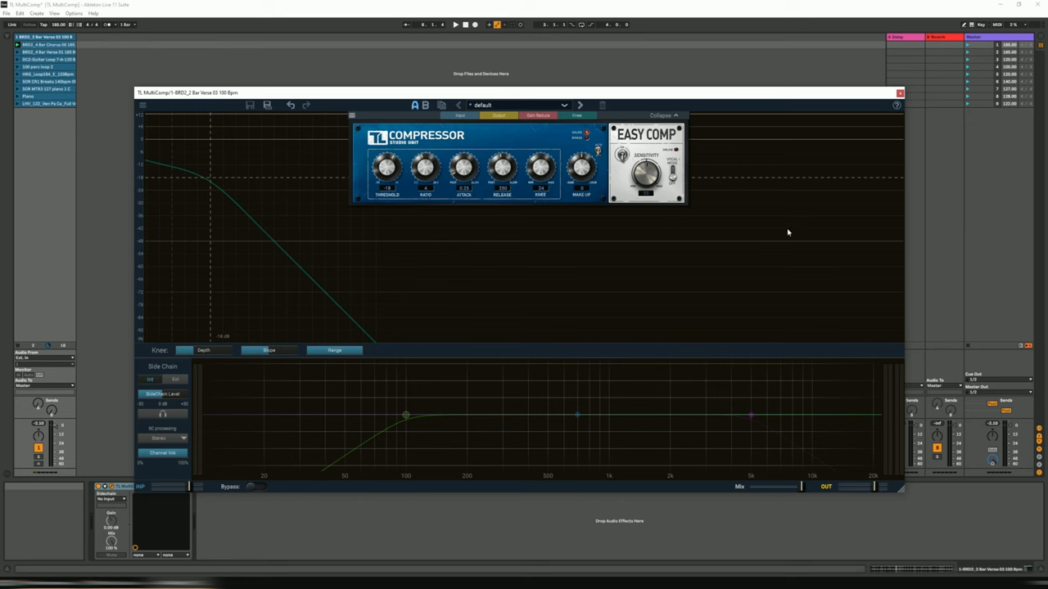
pyautogui.moveTo(474, 144)
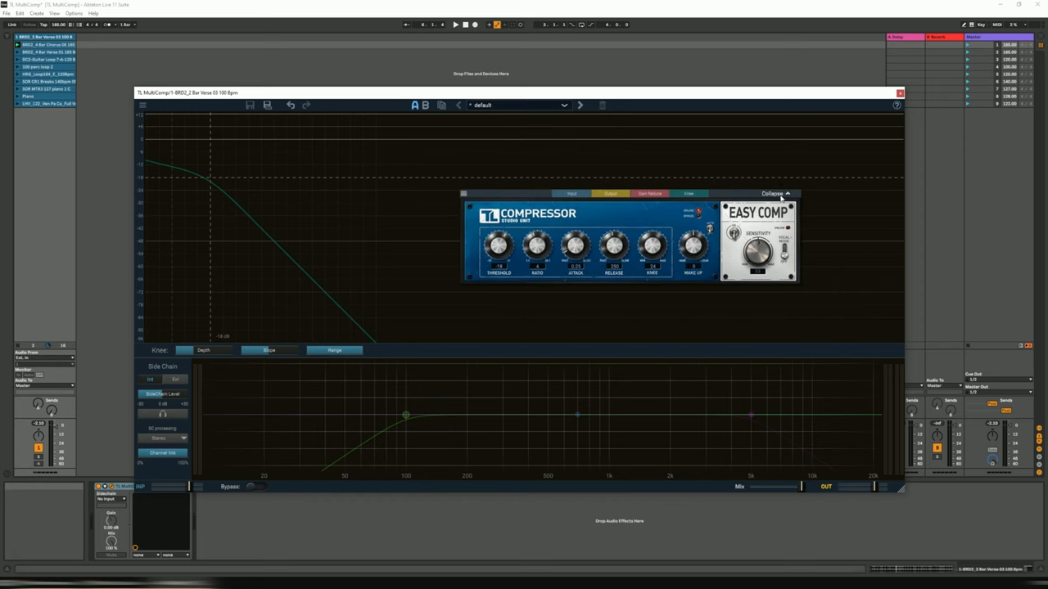
pyautogui.click(772, 193)
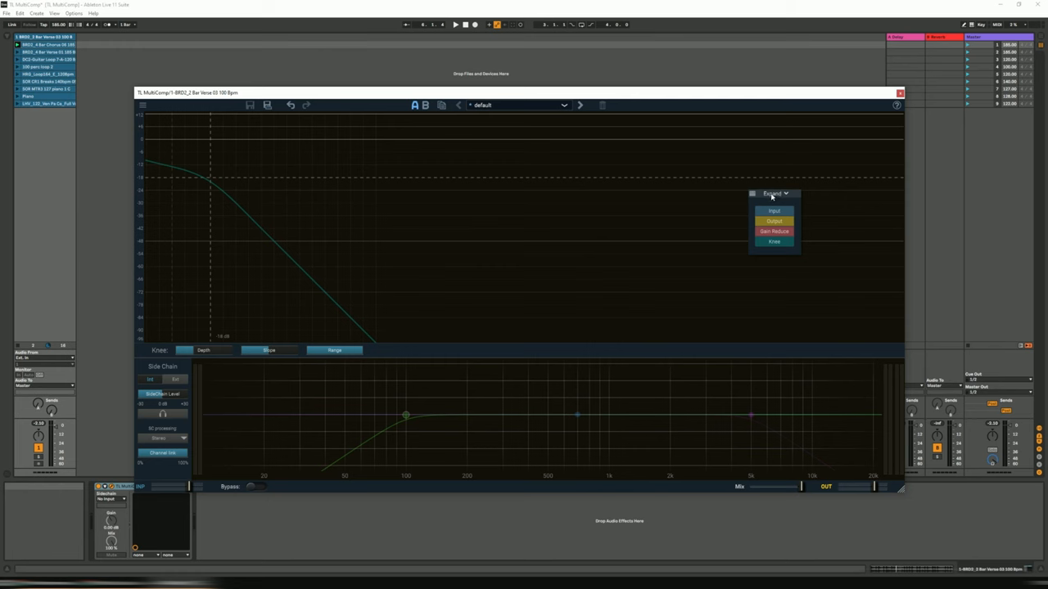
pyautogui.click(772, 193)
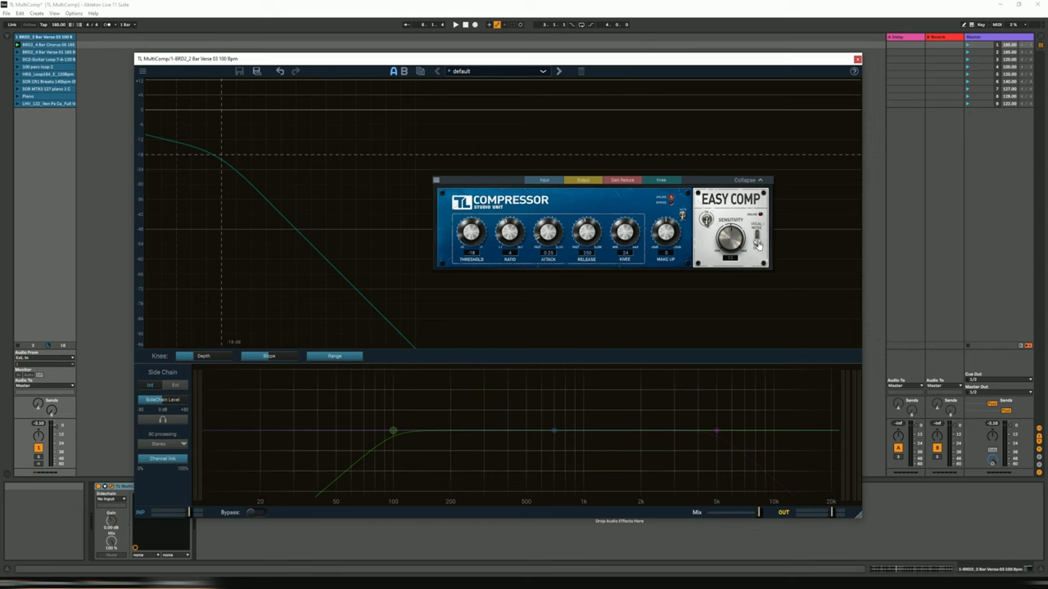
pyautogui.moveTo(756, 246)
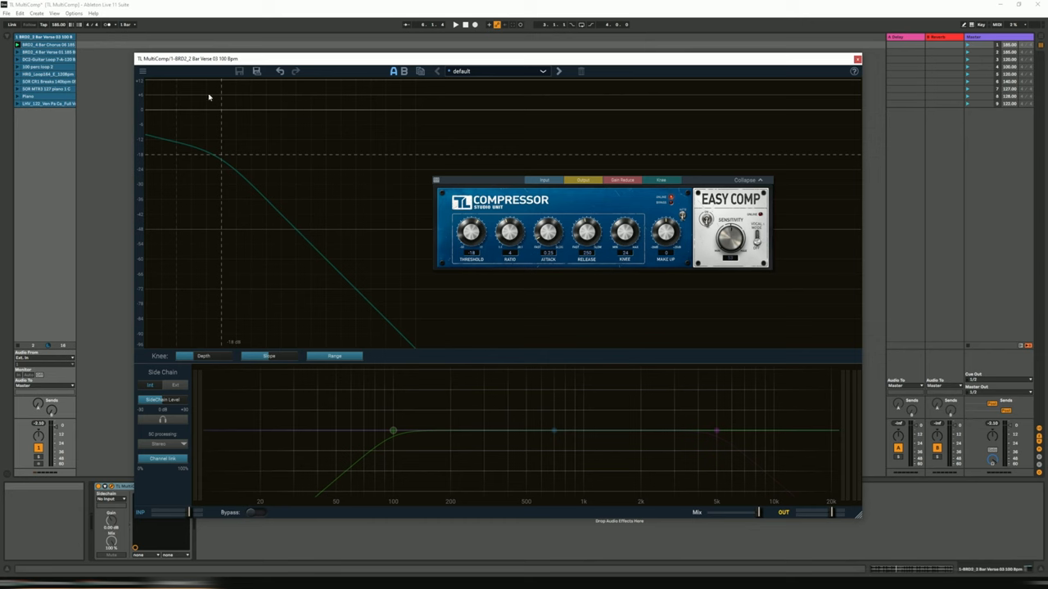
pyautogui.moveTo(114, 100)
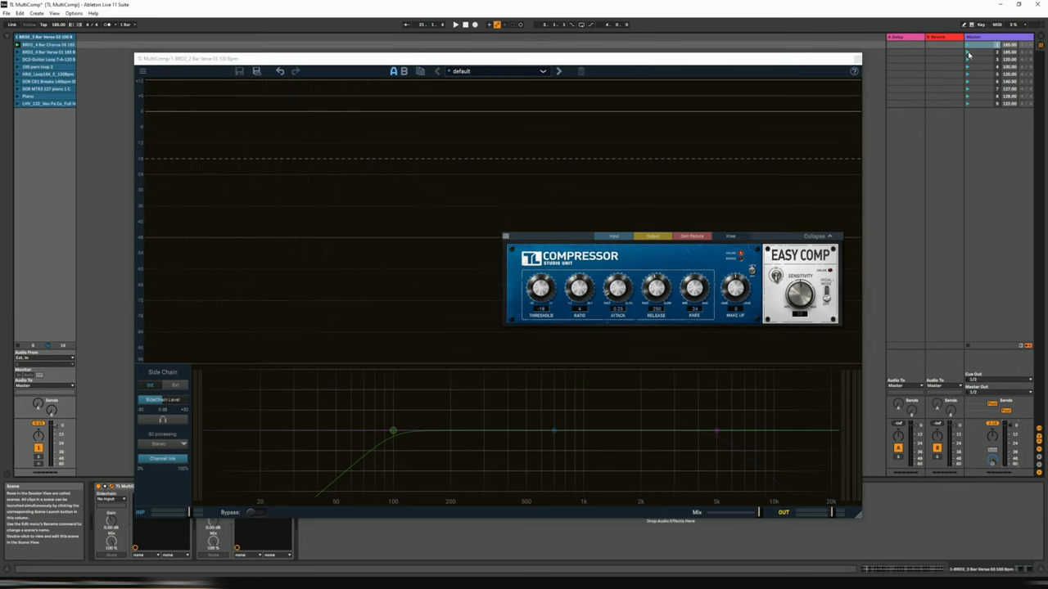
# Play the loop and cycle the graph's Input, Output and Gain Reduction layers, settling on output plus gain reduction
pyautogui.click(455, 25)
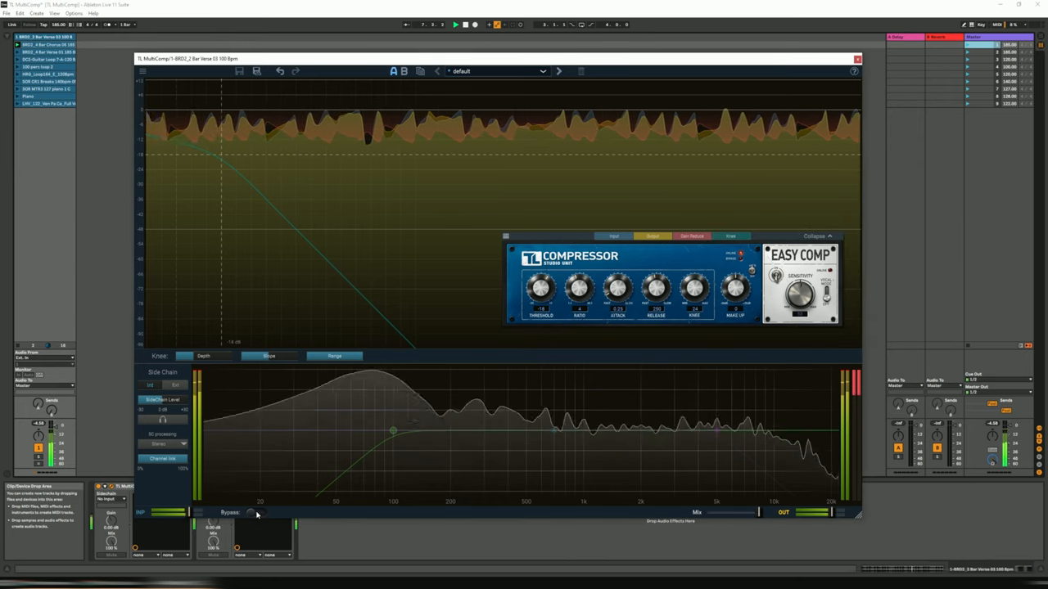
pyautogui.click(259, 512)
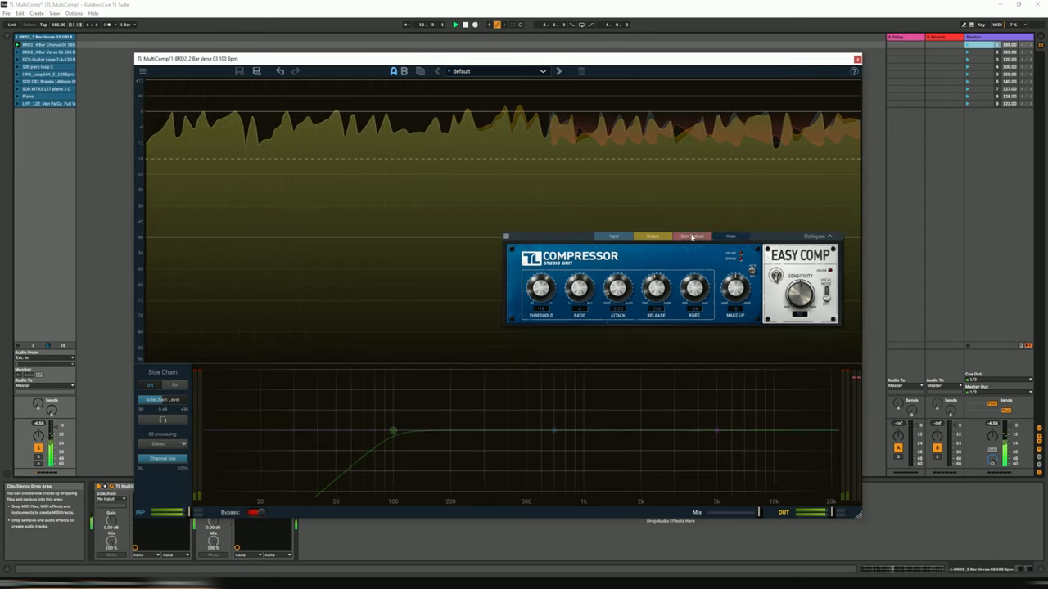
pyautogui.click(651, 236)
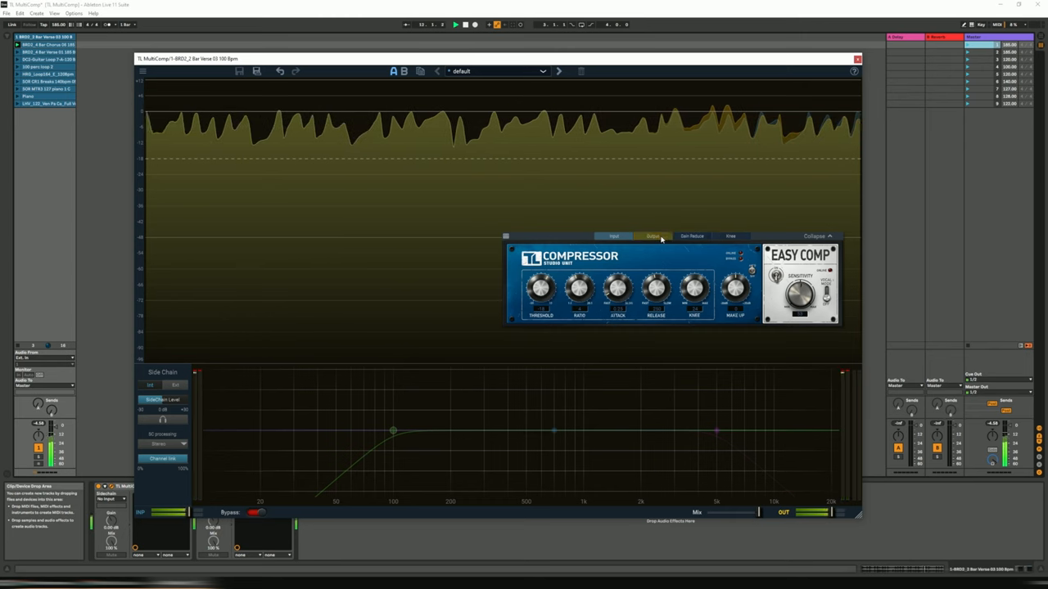
pyautogui.click(690, 236)
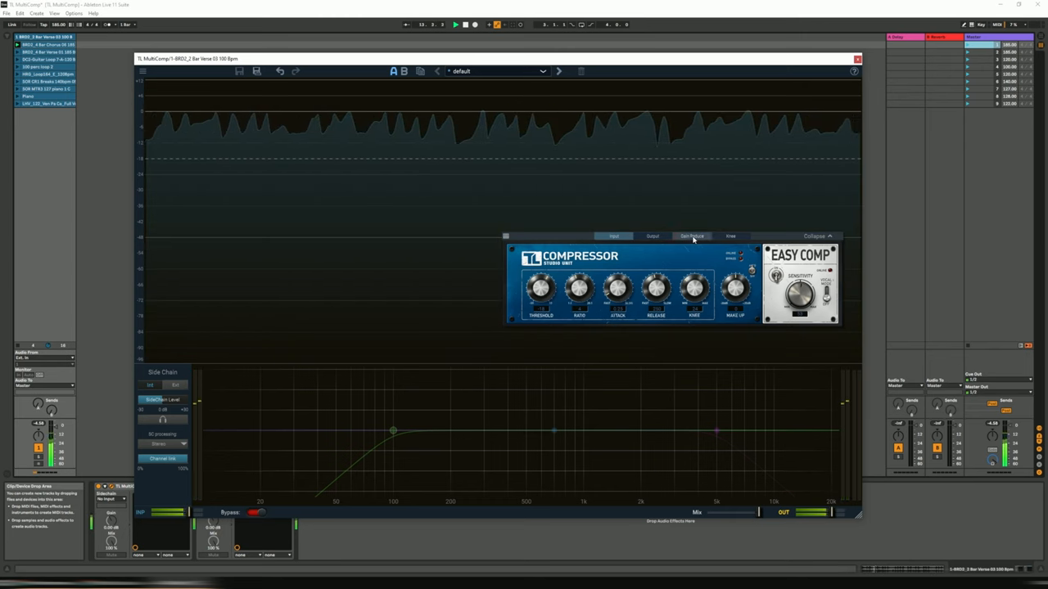
pyautogui.click(651, 236)
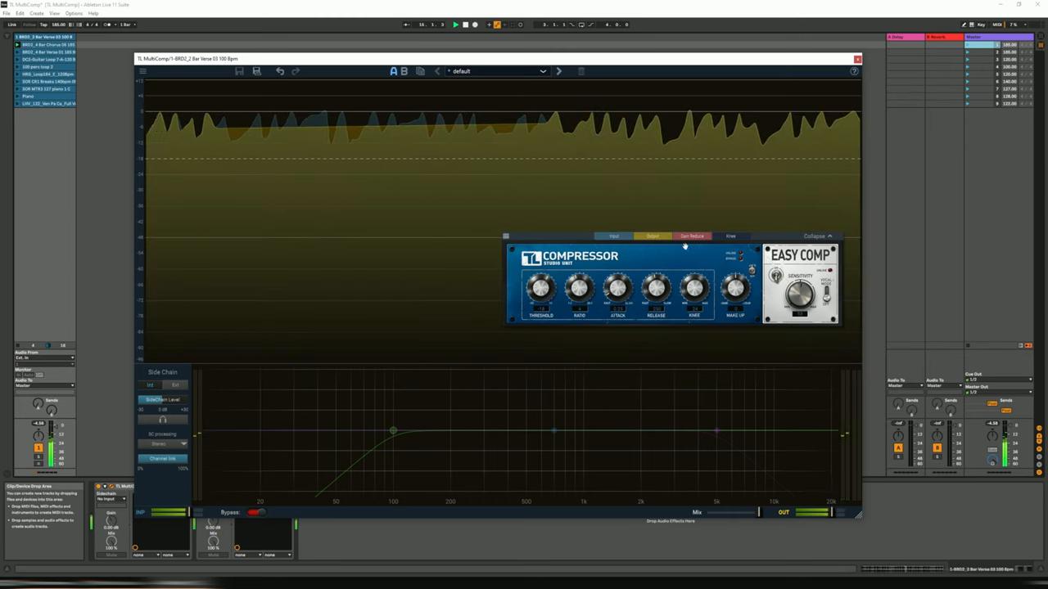
pyautogui.click(730, 236)
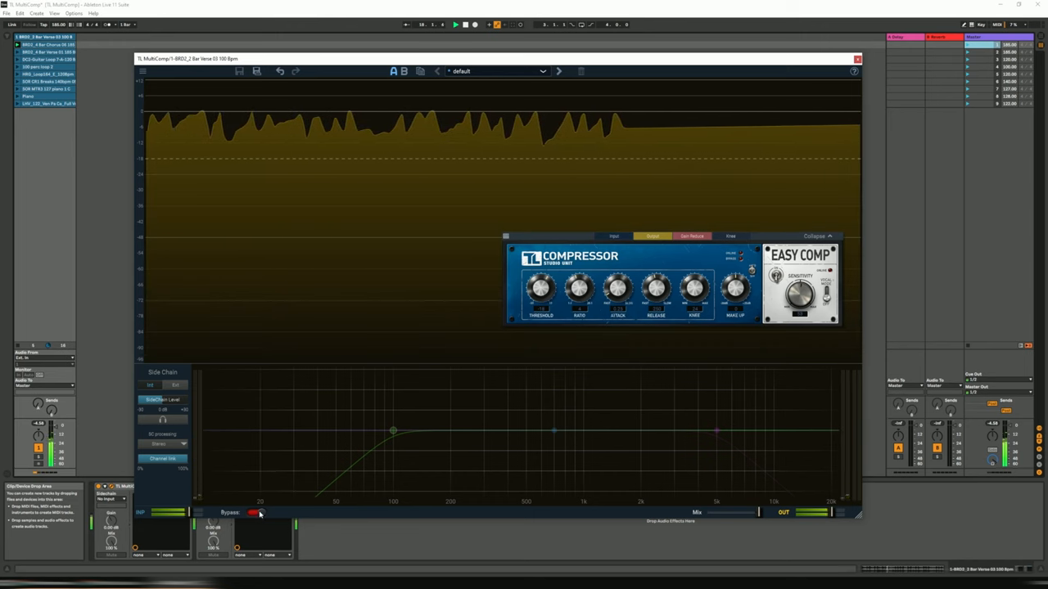
pyautogui.click(254, 514)
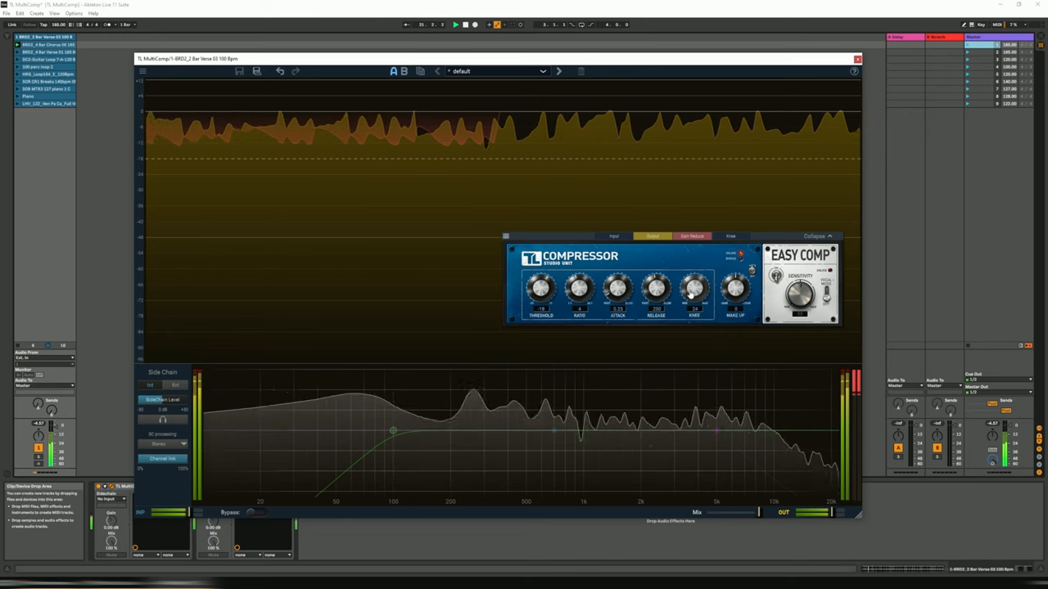
# Nudge two compressor knobs while listening to the loop, then stop playback
pyautogui.moveTo(541, 287); pyautogui.dragTo(540, 294)
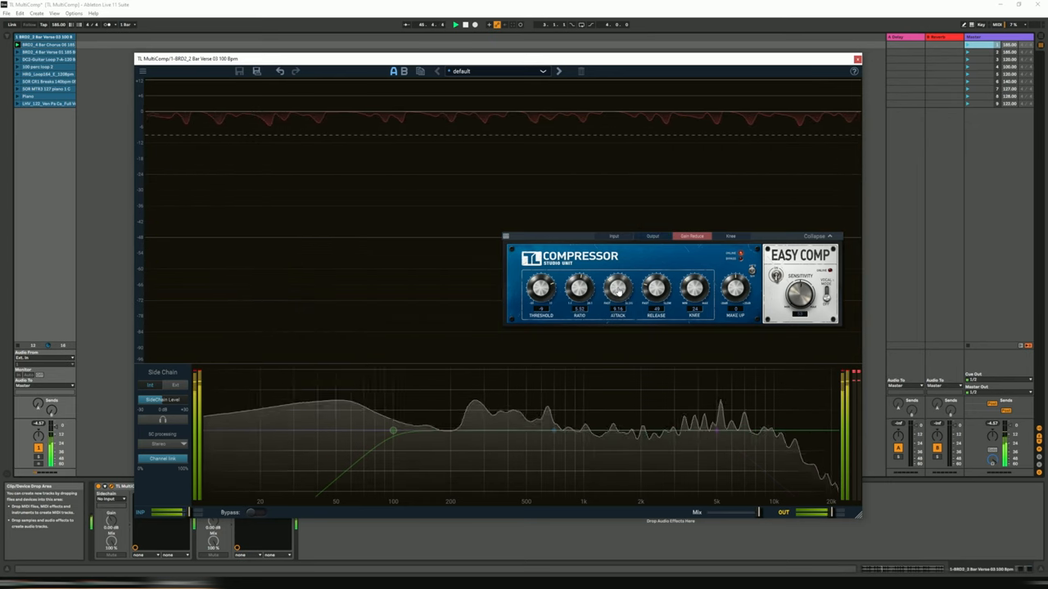
pyautogui.moveTo(617, 286); pyautogui.dragTo(617, 278)
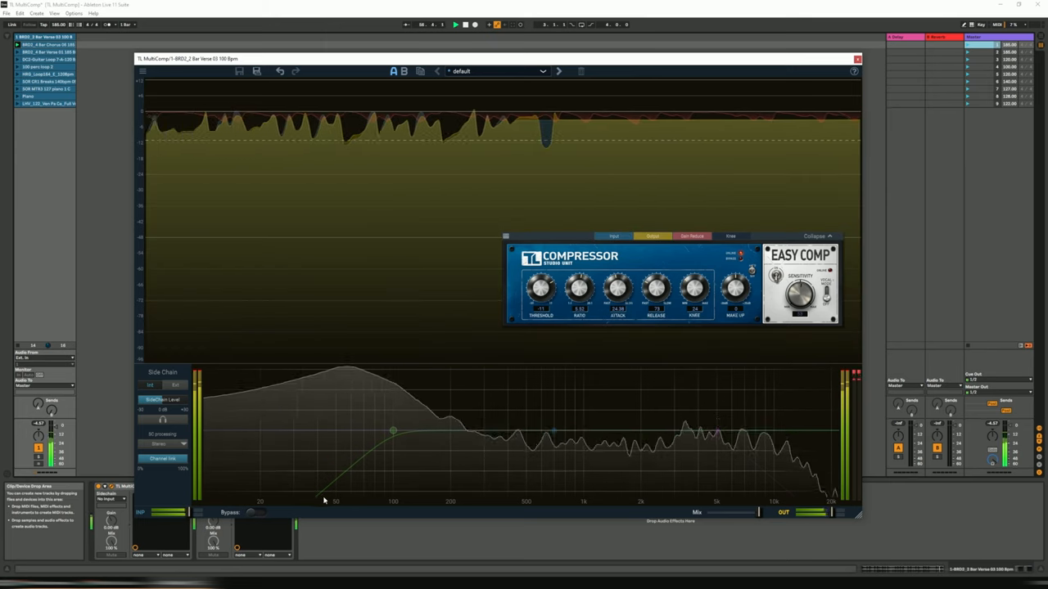
pyautogui.click(259, 513)
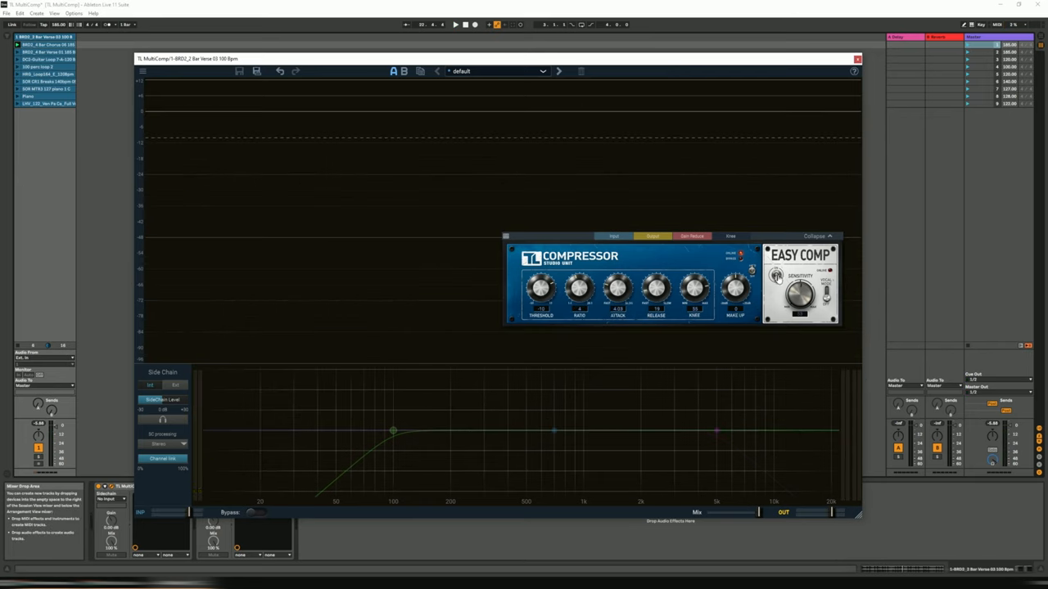
# Play the loop again, tweak a compressor control while listening, then stop the clip
pyautogui.click(456, 25)
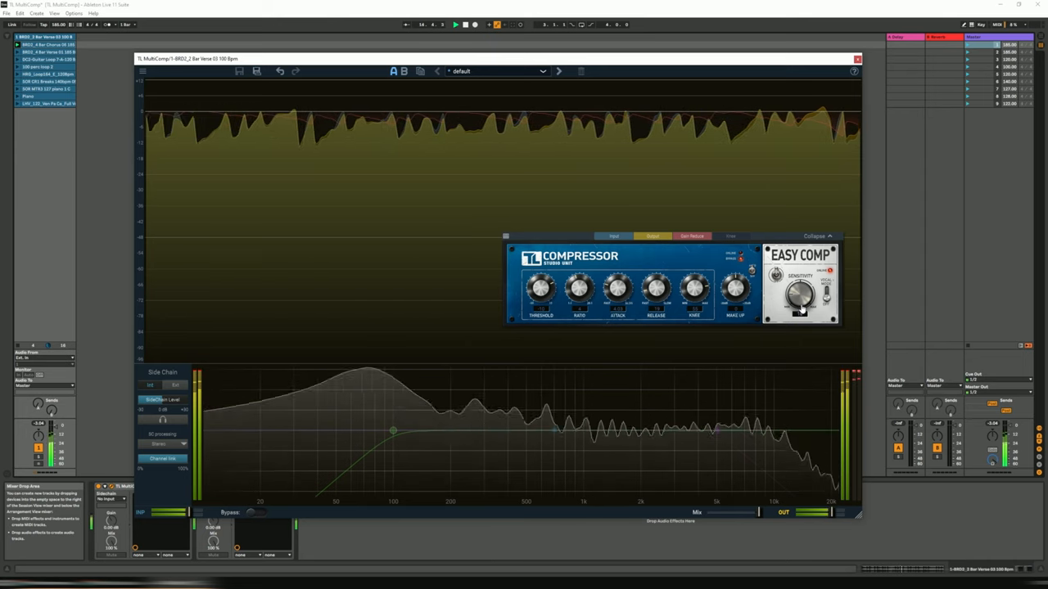
pyautogui.moveTo(801, 294); pyautogui.dragTo(798, 298)
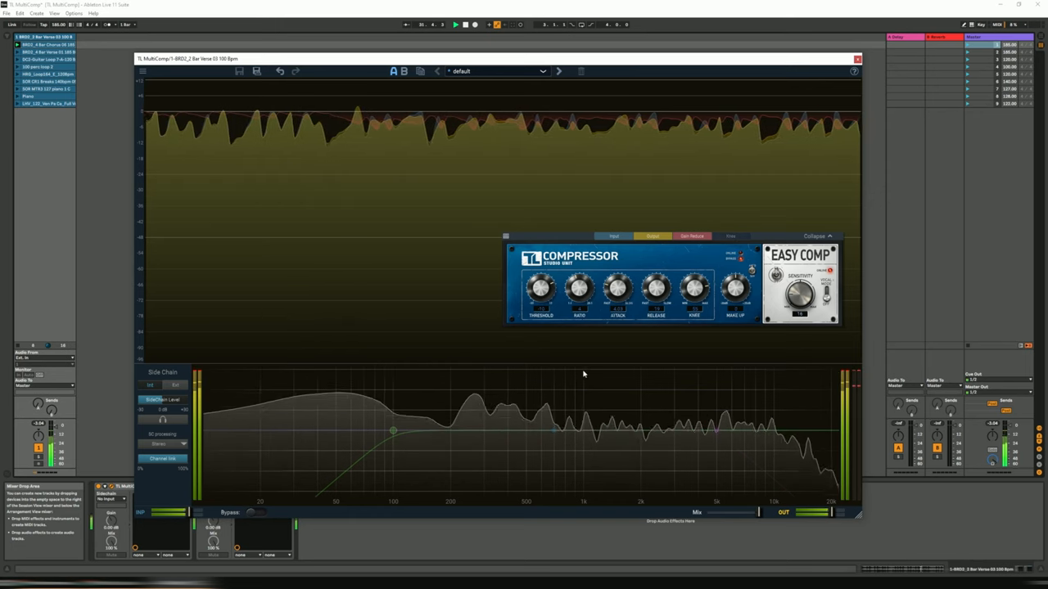
pyautogui.click(255, 514)
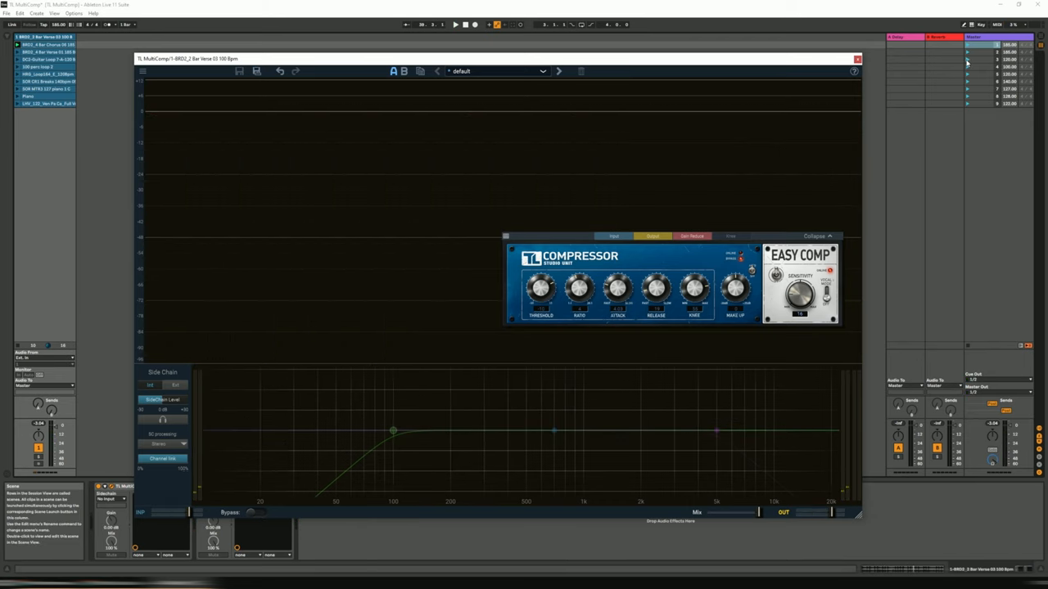
# Launch a different loop so it plays through TL MultiComp
pyautogui.click(455, 25)
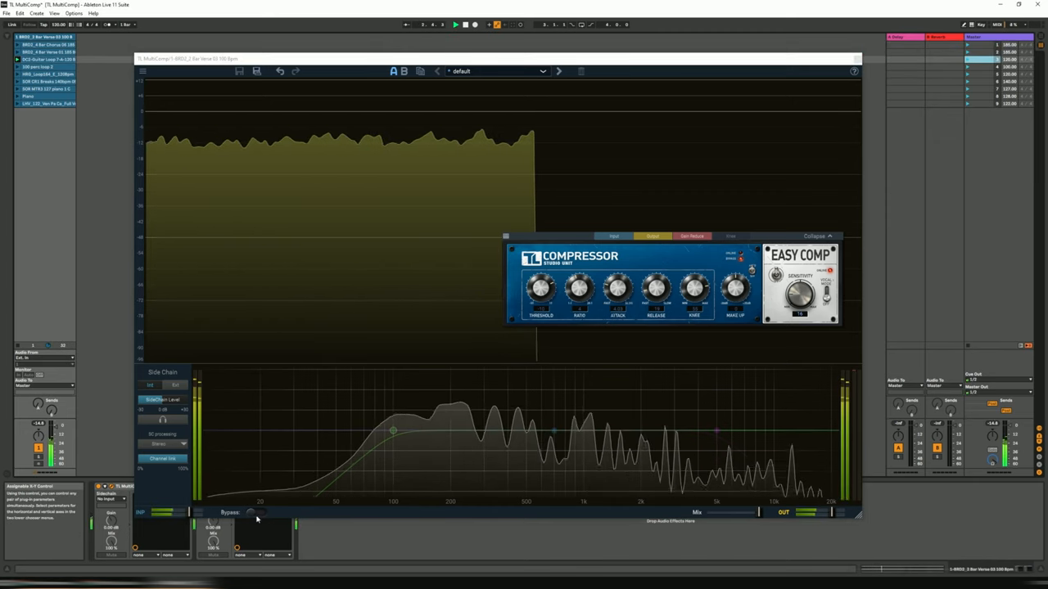
pyautogui.click(252, 512)
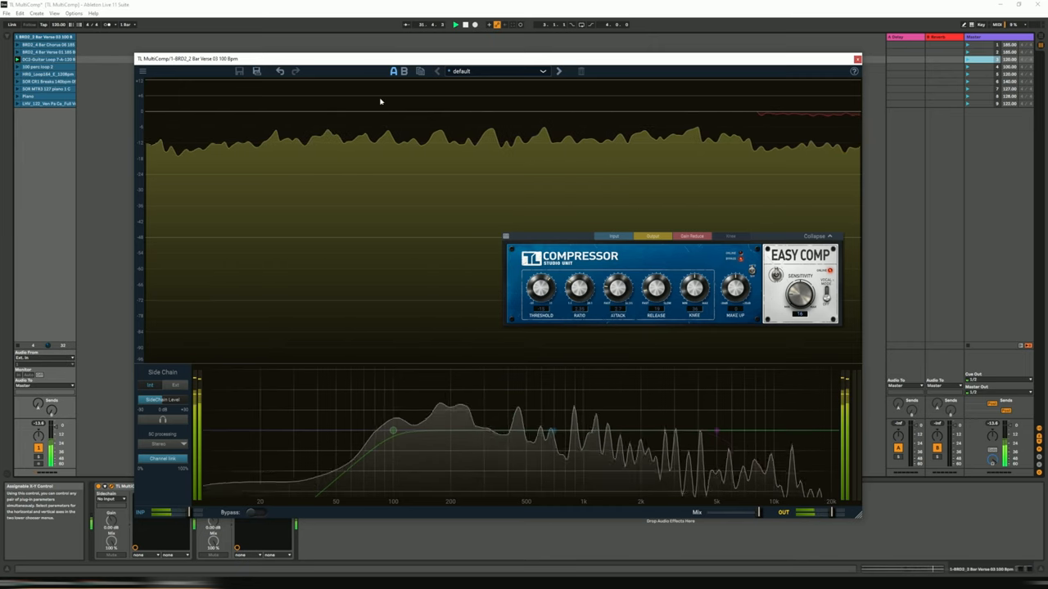
# Switch the compressor to another compression style, audition the loop, then stop it
pyautogui.click(691, 236)
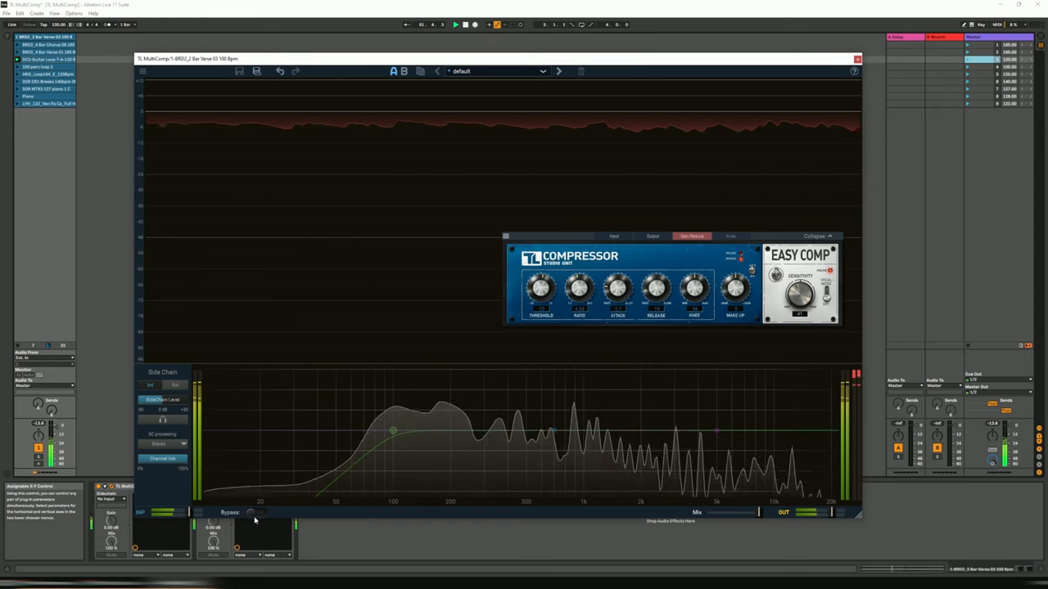
pyautogui.click(254, 512)
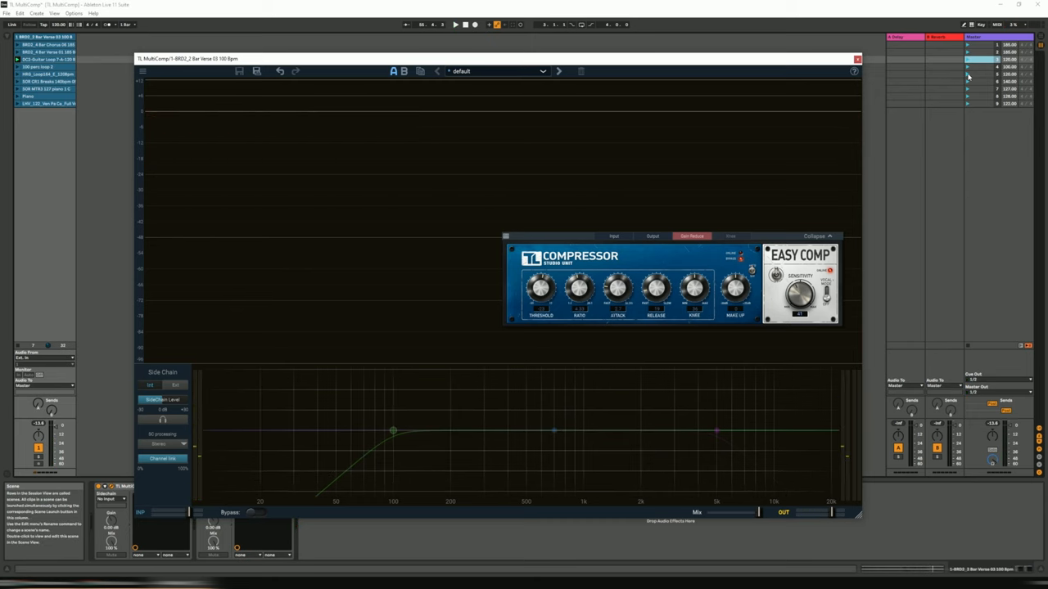
pyautogui.click(455, 25)
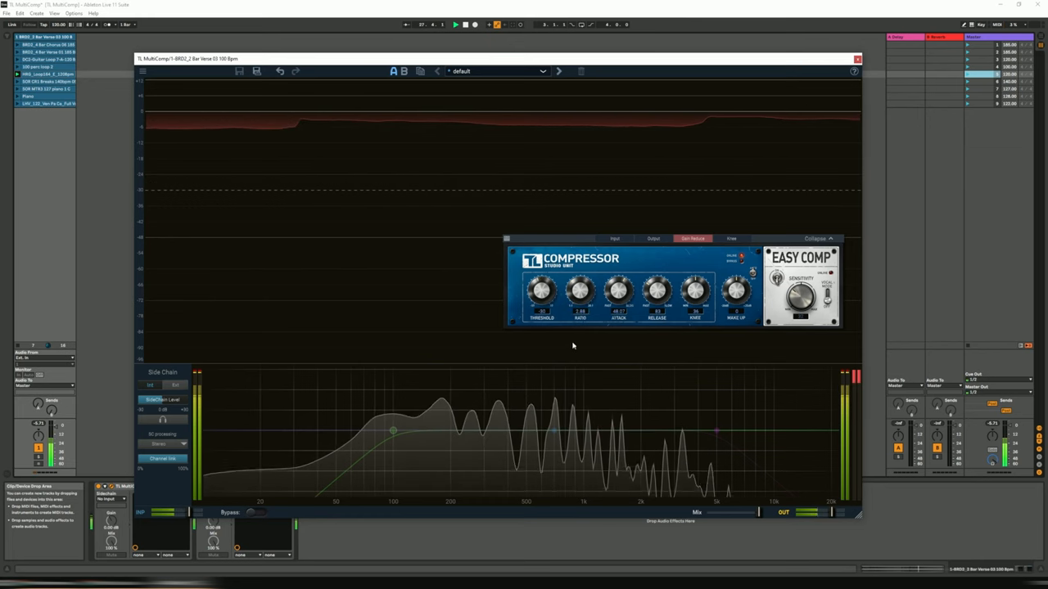
pyautogui.click(255, 514)
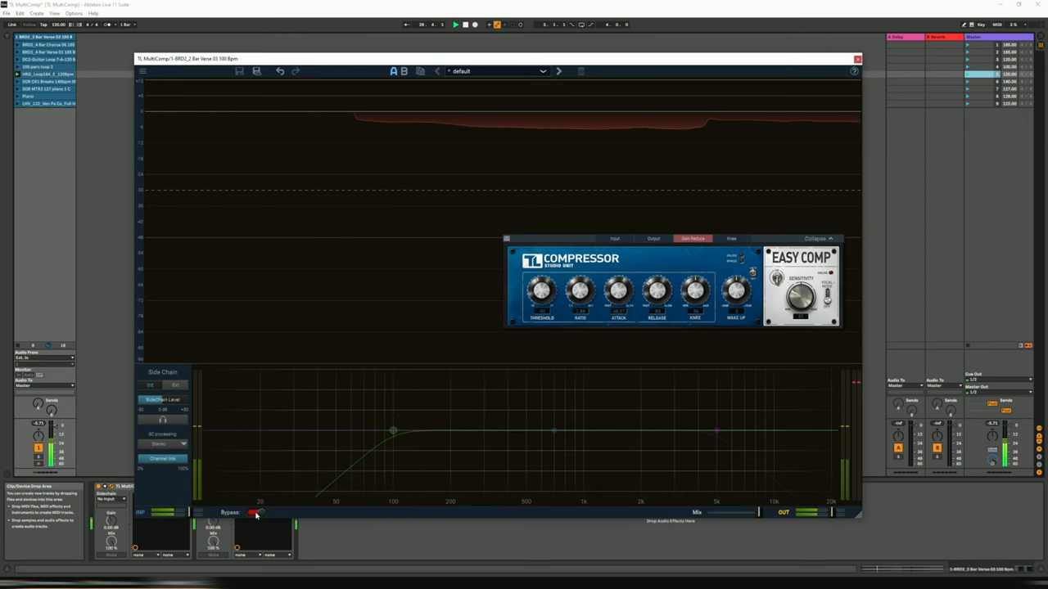
# Launch another loop in Session View to play through the plugin
pyautogui.click(256, 513)
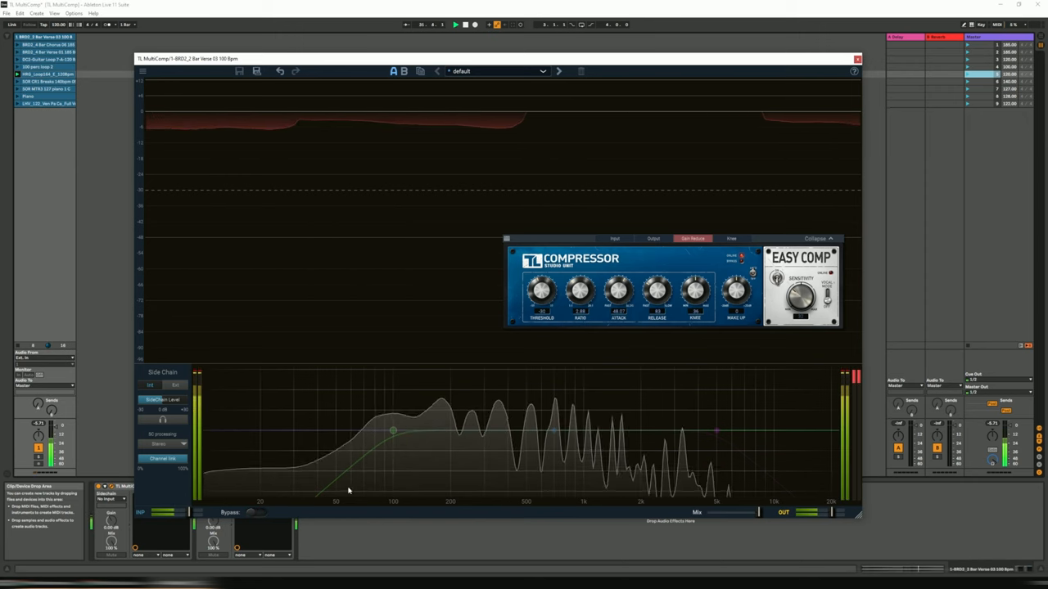
pyautogui.click(255, 513)
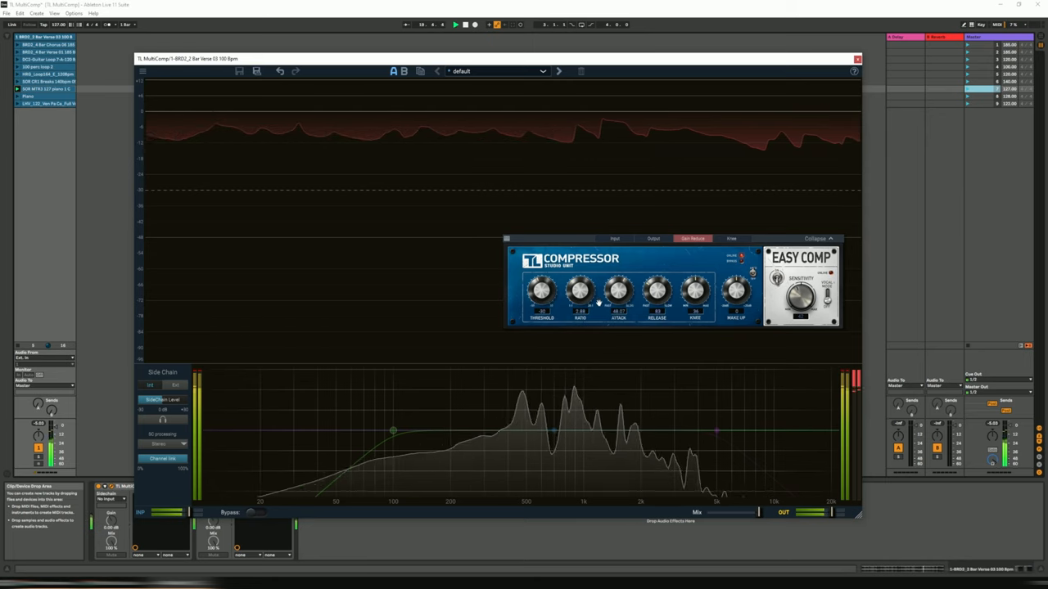
# Adjust a compressor knob and the Threshold while listening, then stop the clip
pyautogui.moveTo(580, 292); pyautogui.dragTo(579, 282)
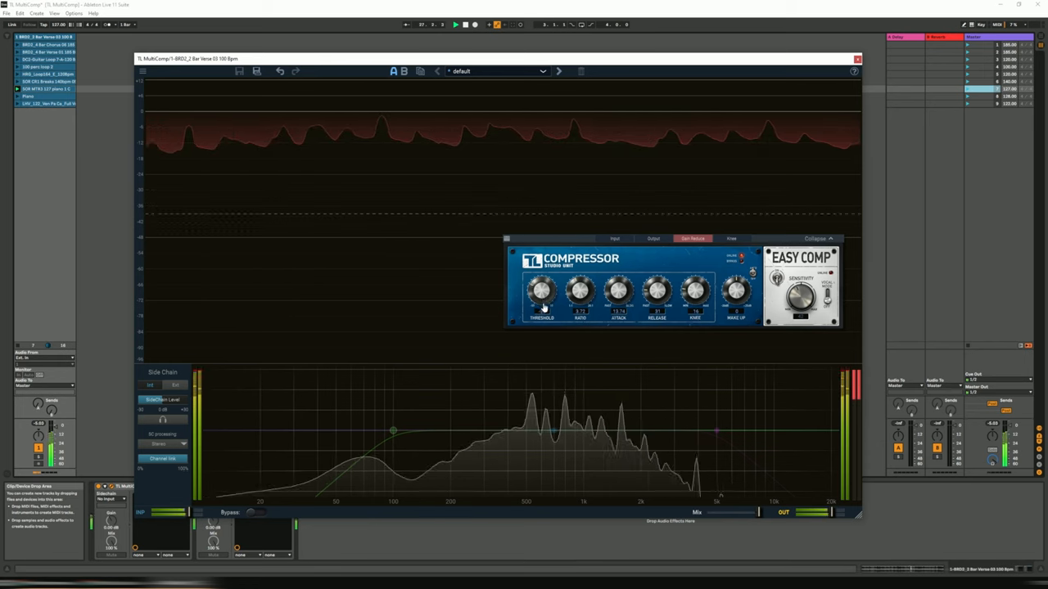
pyautogui.moveTo(542, 291); pyautogui.dragTo(542, 282)
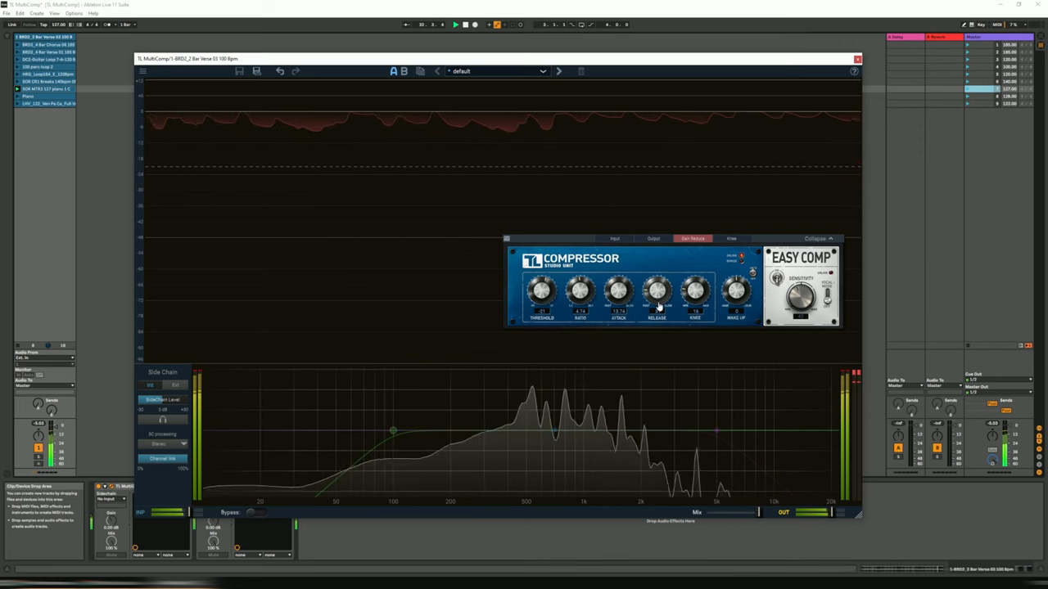
pyautogui.click(254, 512)
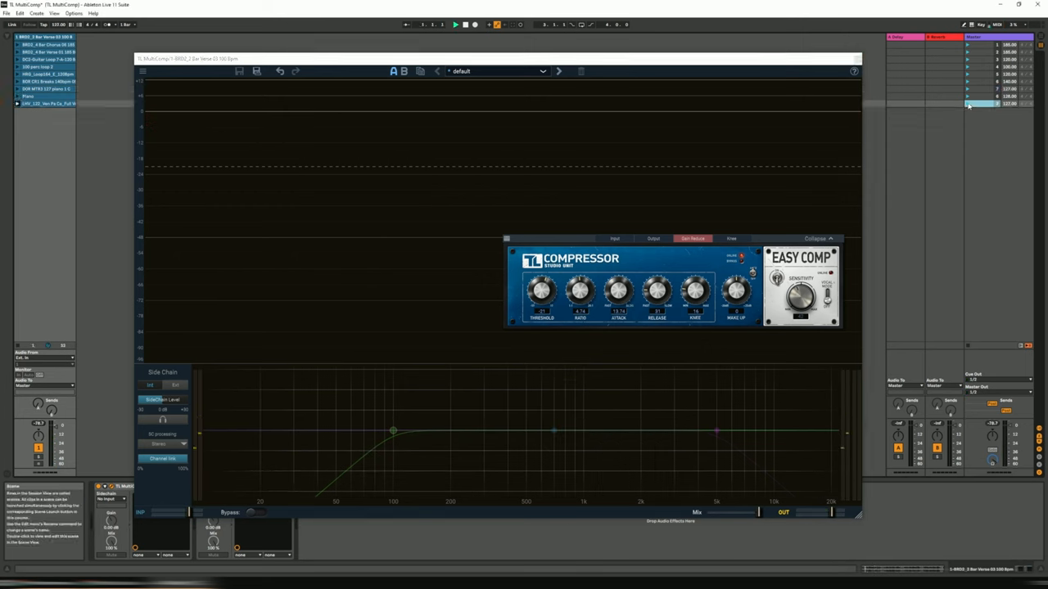
# Play another loop and switch the compressor to a different compression style
pyautogui.click(455, 25)
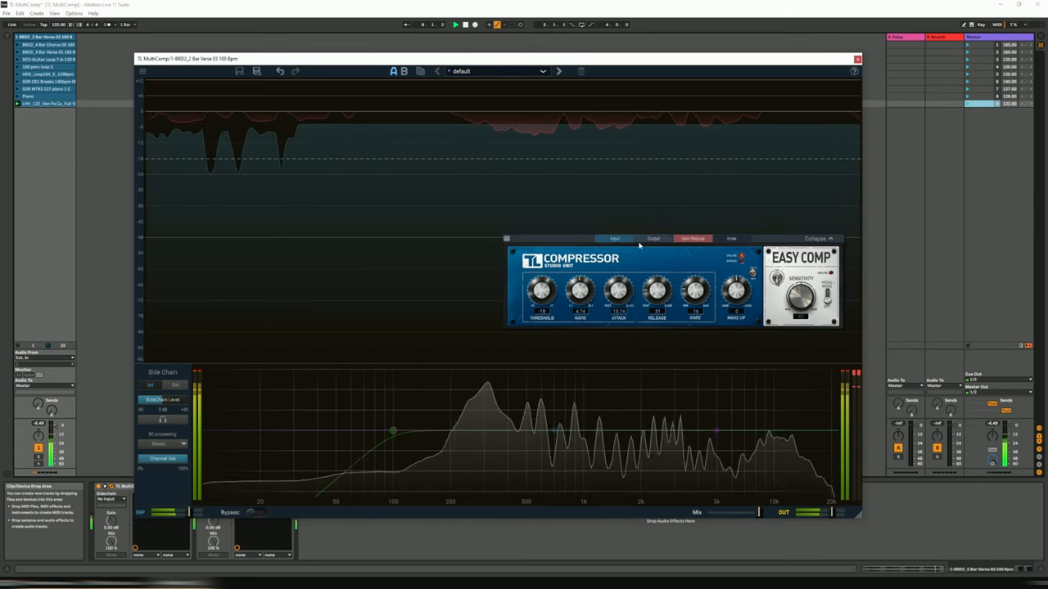
pyautogui.click(651, 239)
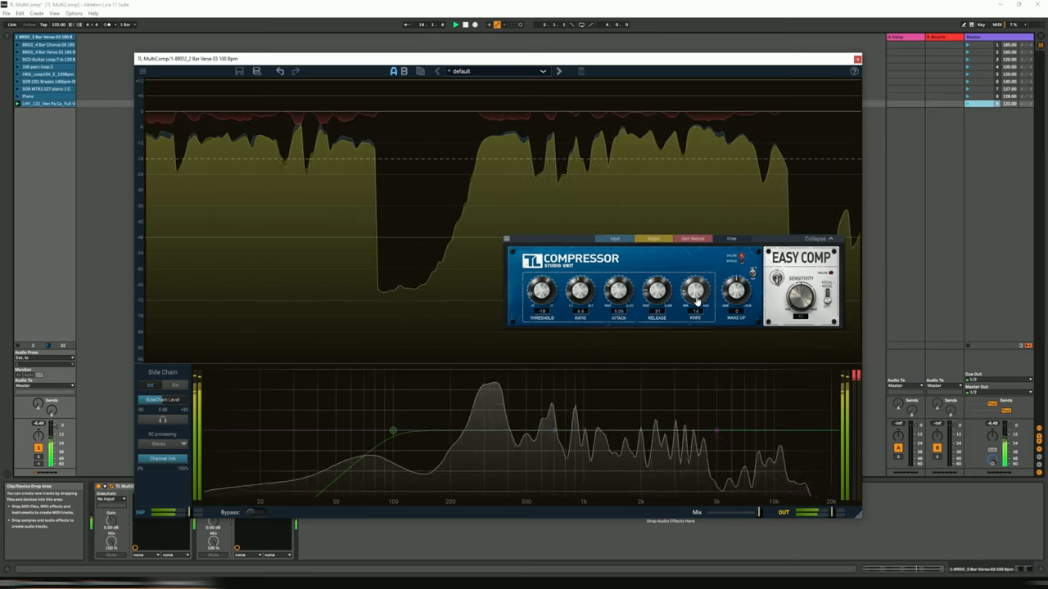
pyautogui.click(259, 514)
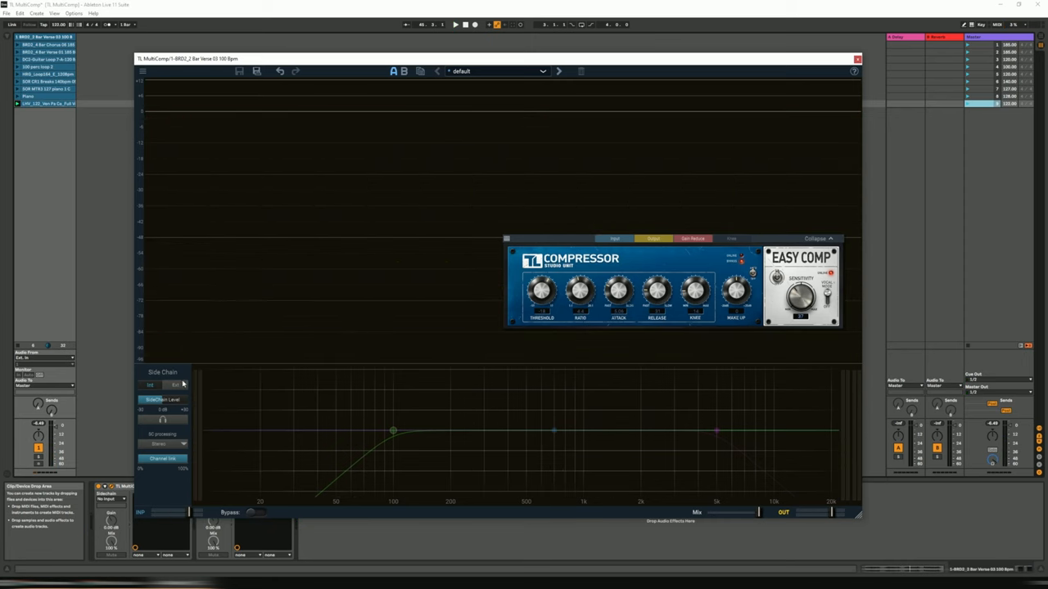
pyautogui.moveTo(184, 386)
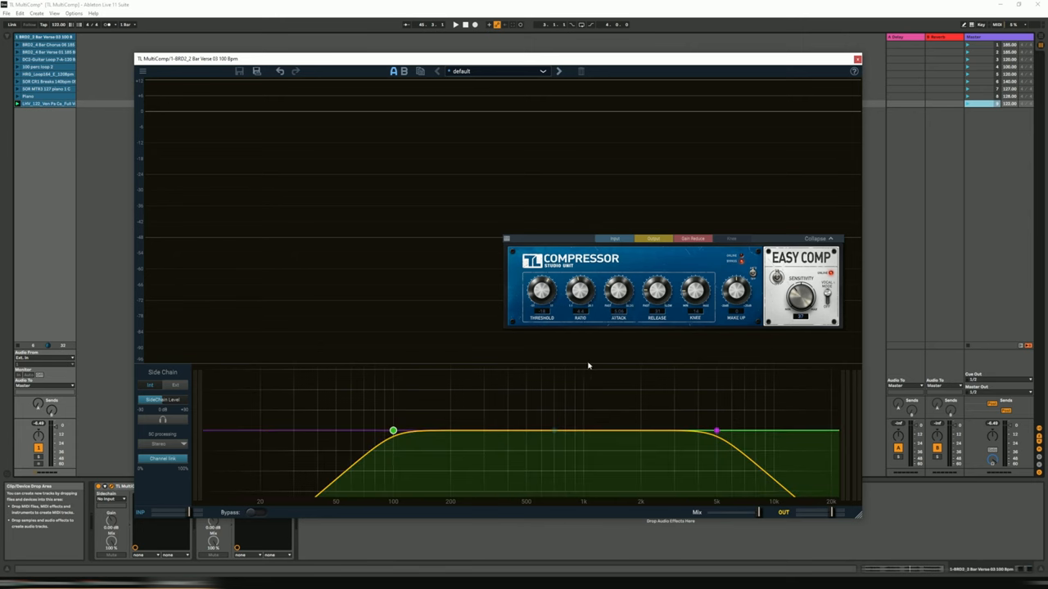
pyautogui.moveTo(483, 403)
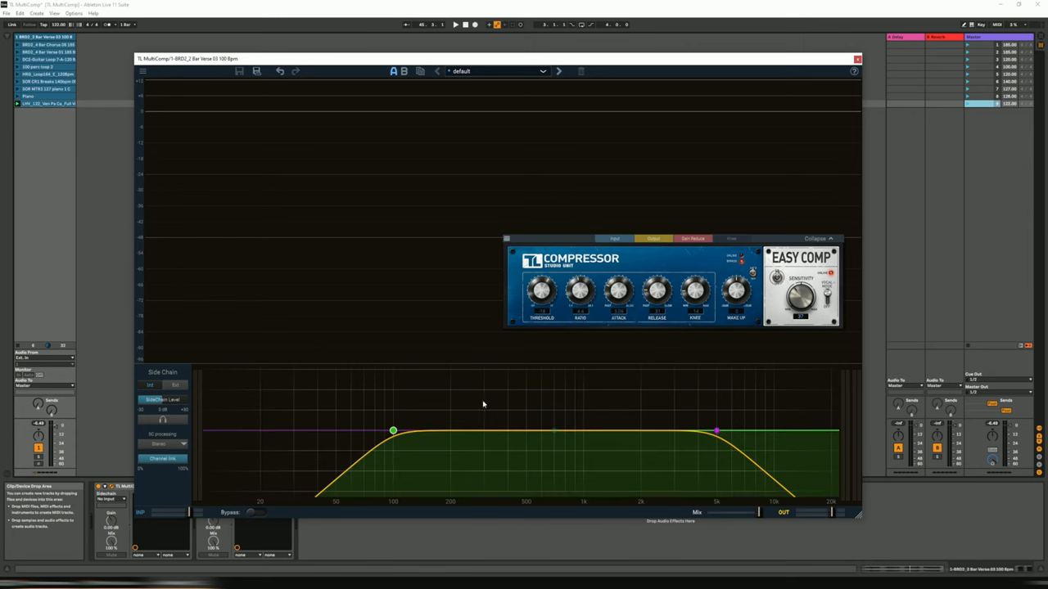
# Add a node to the sidechain EQ curve and raise it into a midrange bell boost
pyautogui.click(554, 432)
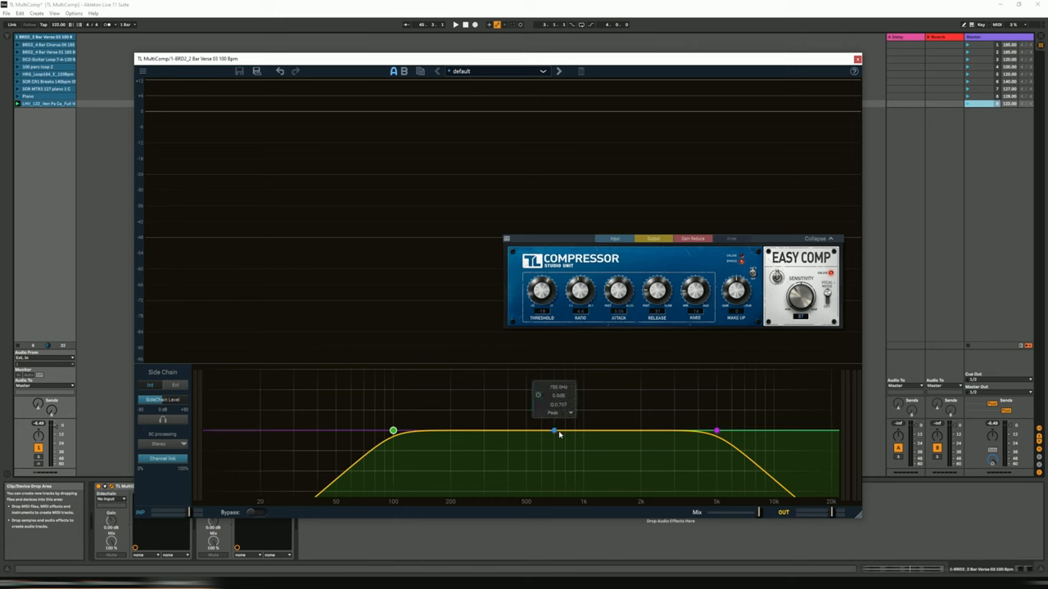
pyautogui.moveTo(553, 432); pyautogui.dragTo(554, 410)
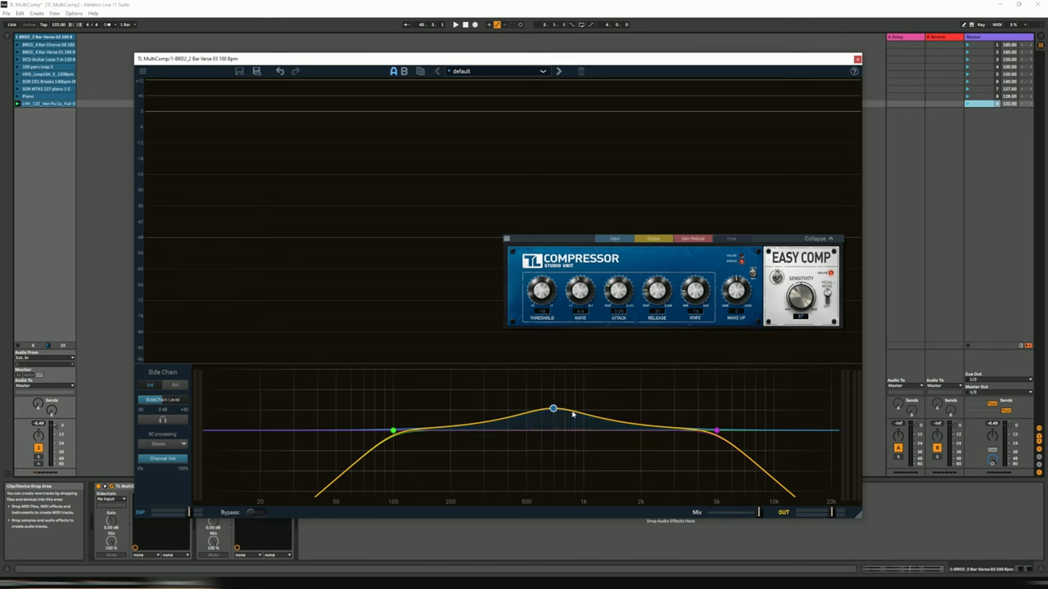
pyautogui.click(554, 409)
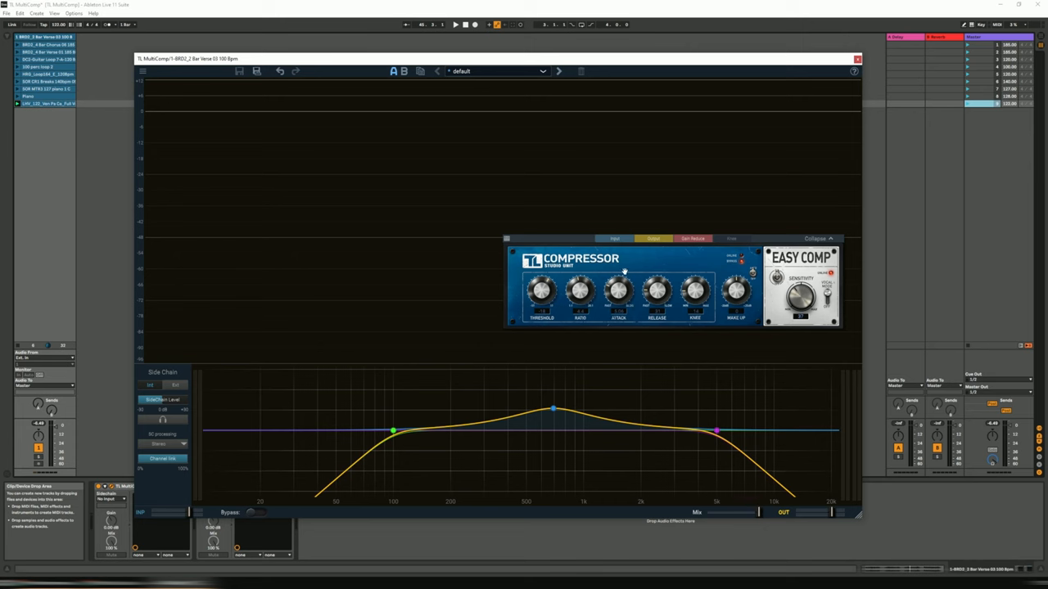
pyautogui.moveTo(538, 147)
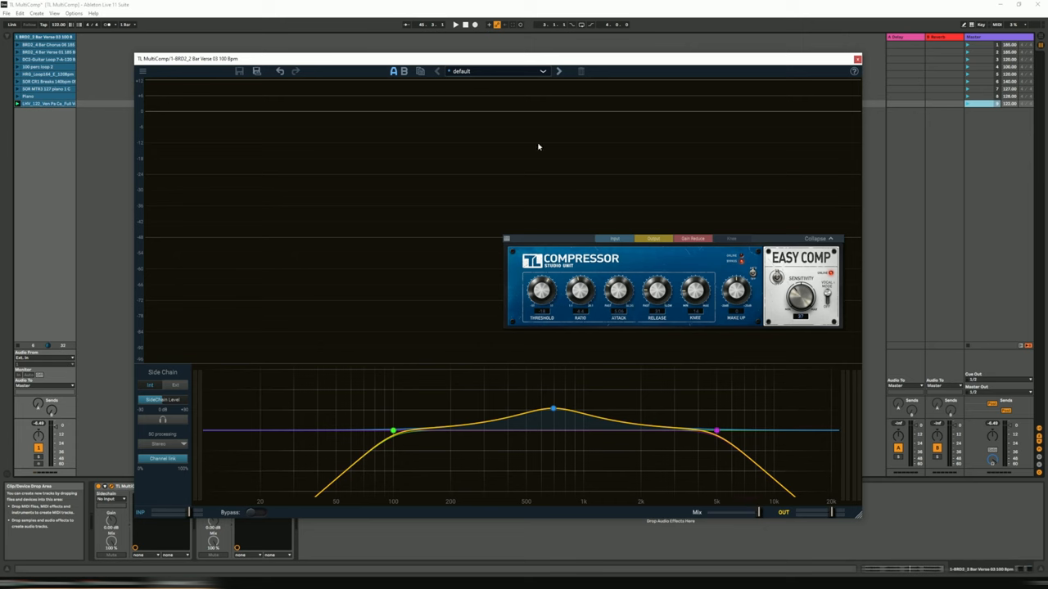
pyautogui.moveTo(671, 229)
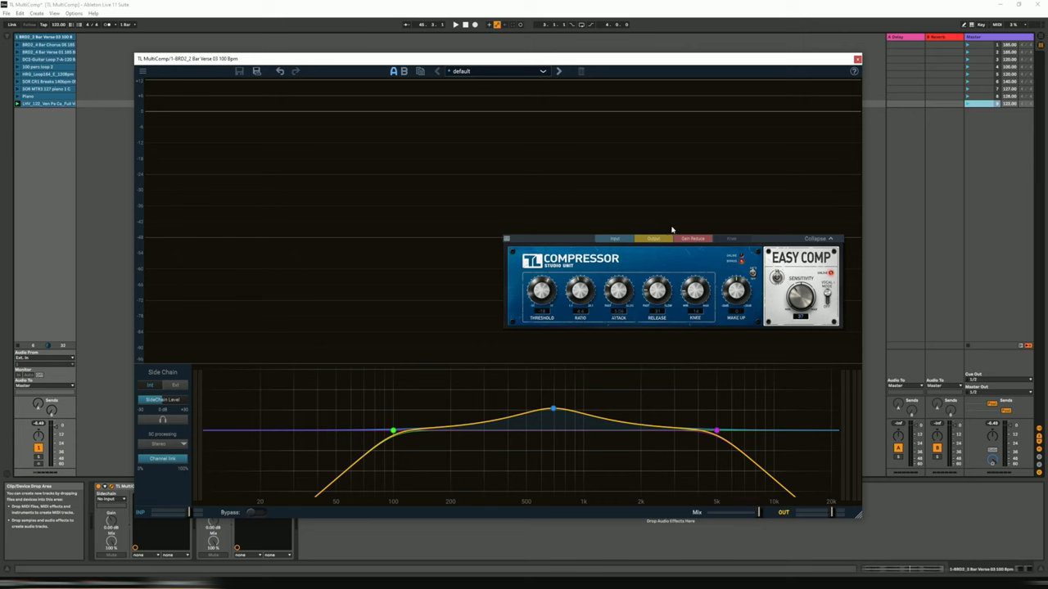